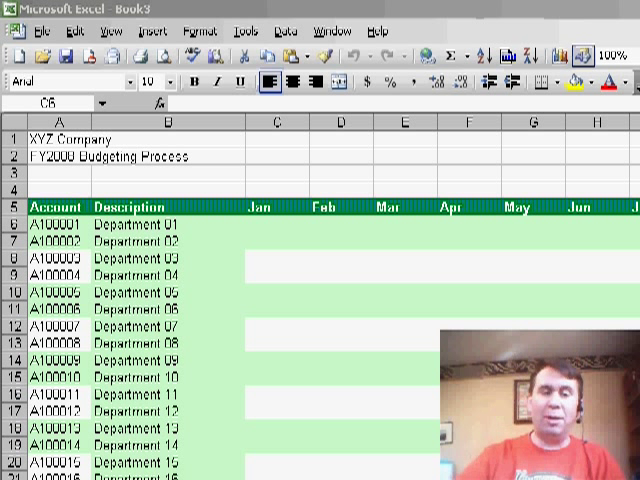
Enter a VLOOKUP in C6 for Department 01 (A6) against the Podcast486a data, with FALSE for exact match.
left_click(277, 225)
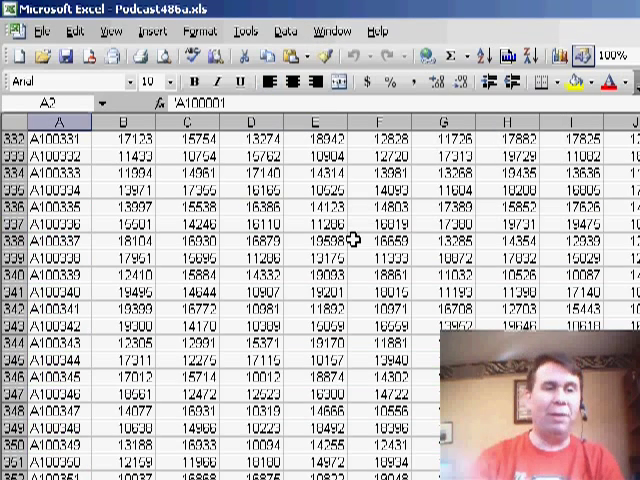
scroll("up", 3)
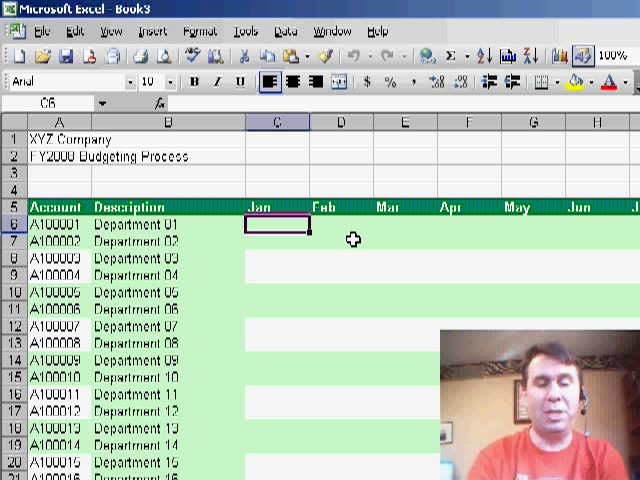
type("=VLOOK")
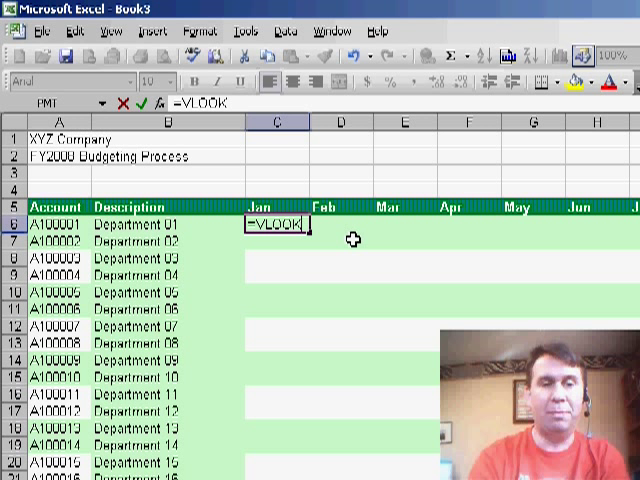
type("UP(A6")
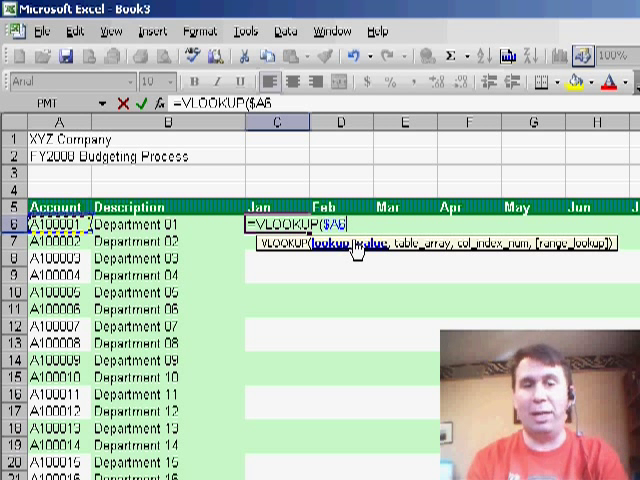
type(",")
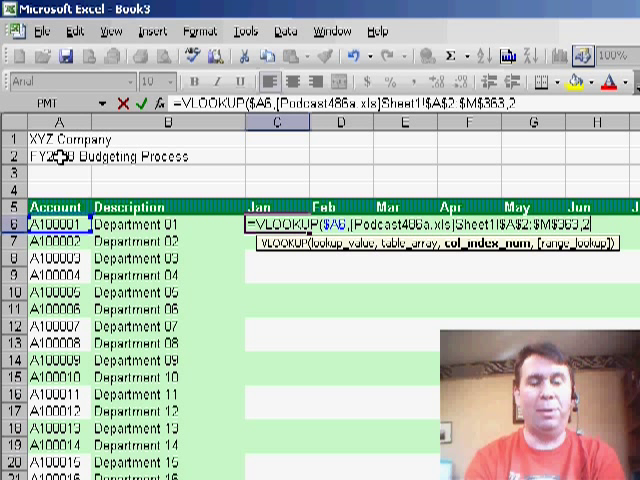
type(",false")
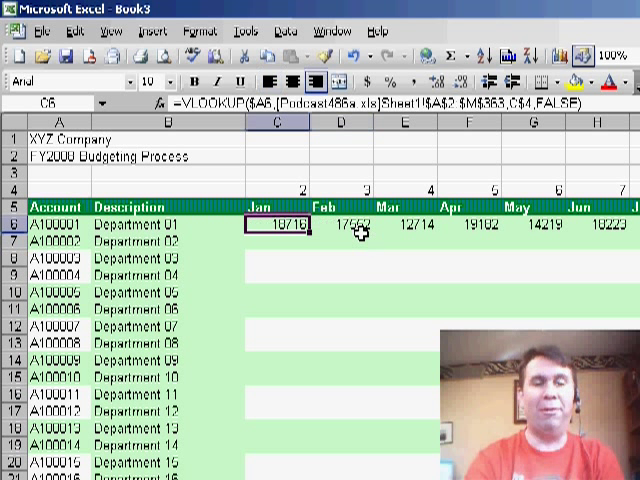
left_click(278, 204)
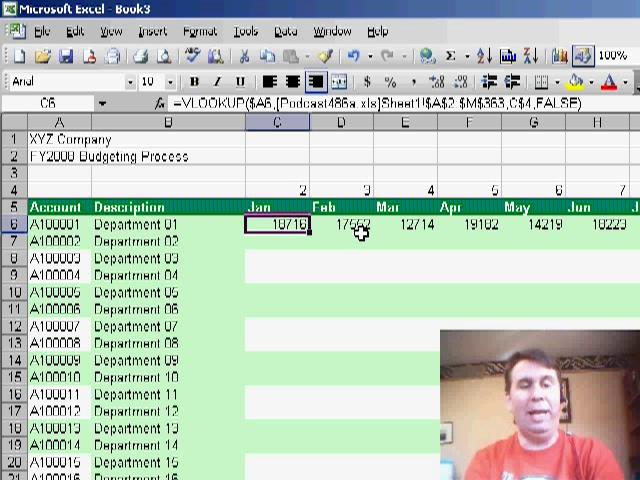
double_click(270, 227)
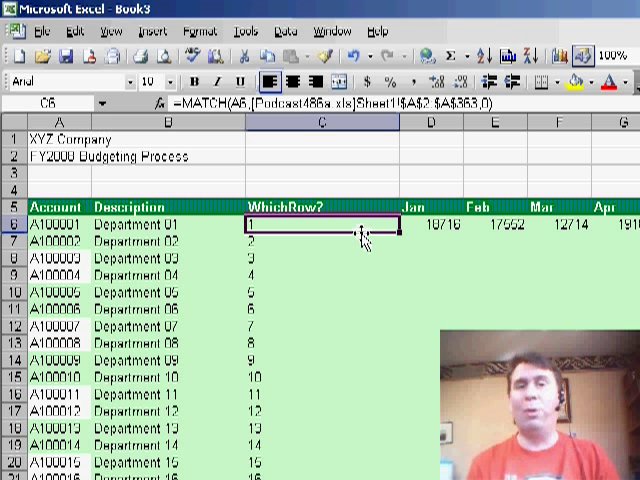
Edit Department 01's January cell, D6, to use the INDEX formula driven by its WhichRow? number.
left_click(430, 222)
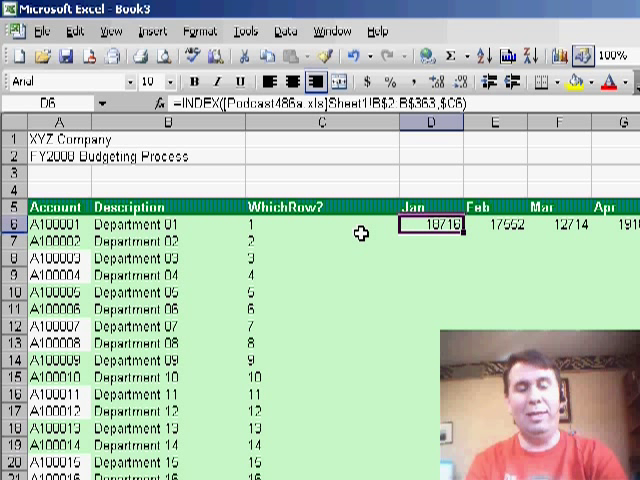
double_click(432, 223)
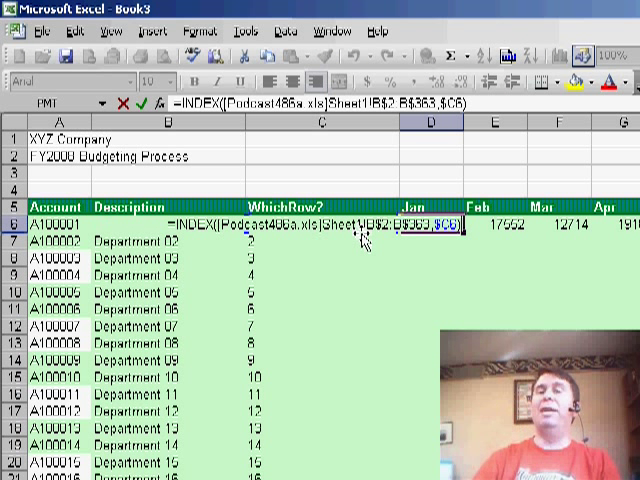